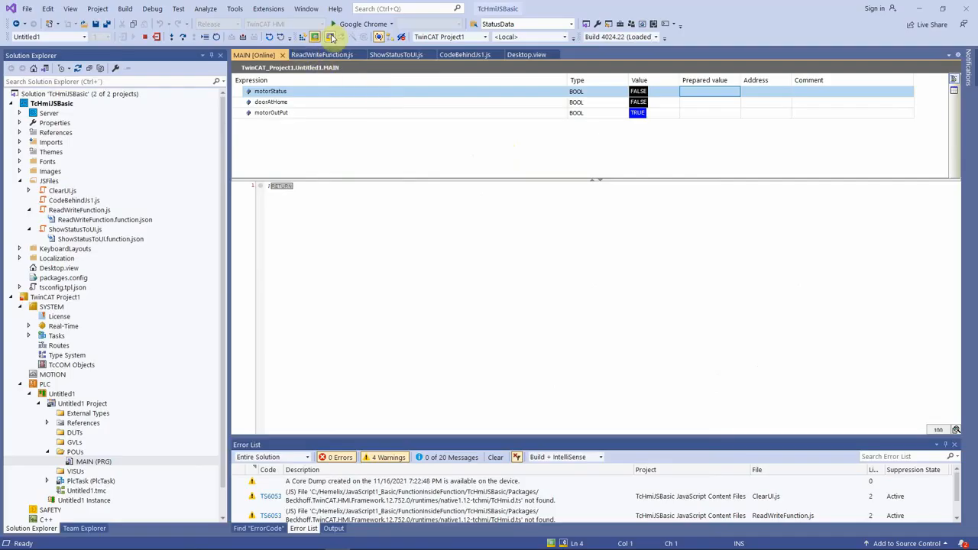
Log the PLC out so MAIN shows motorStatus, doorAtHome and motorOutPut declarations.
click(149, 37)
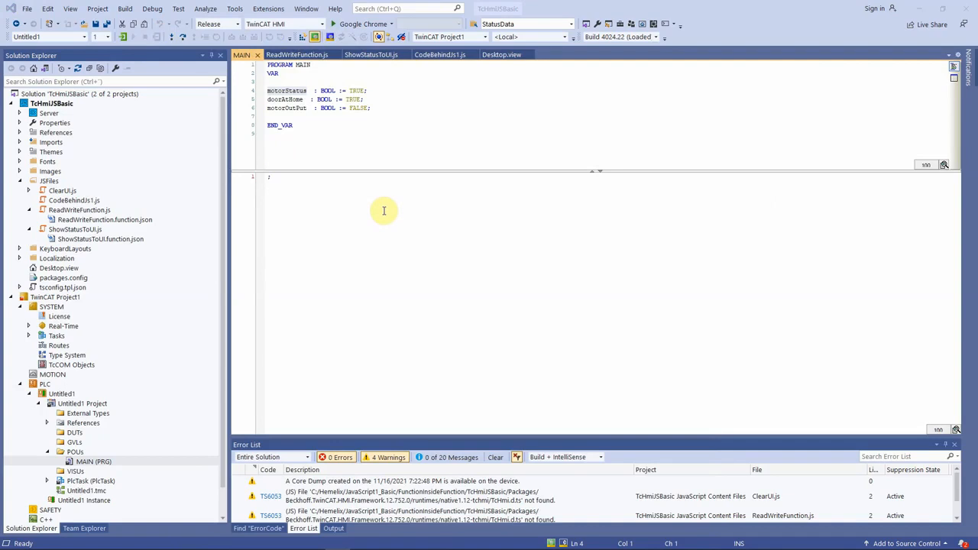
mouse_move(321, 264)
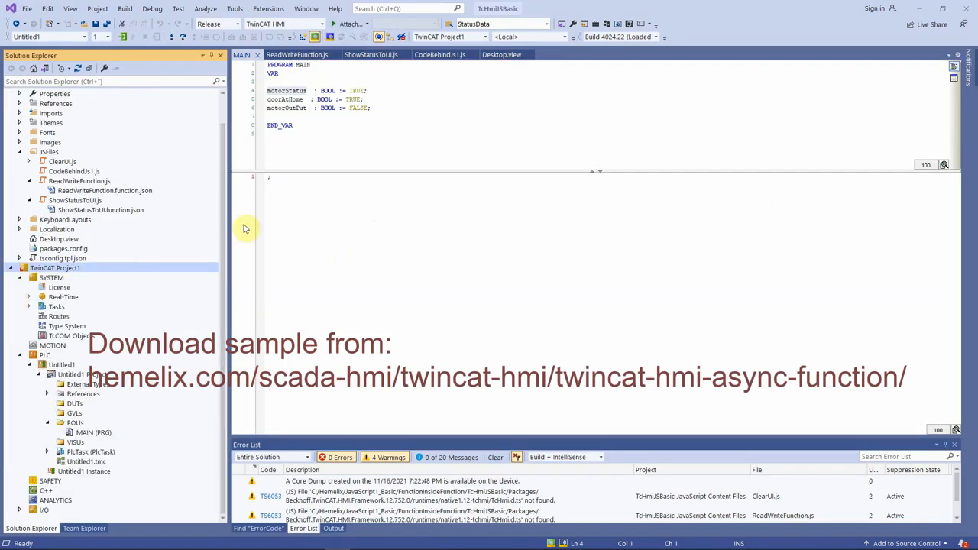
click(327, 135)
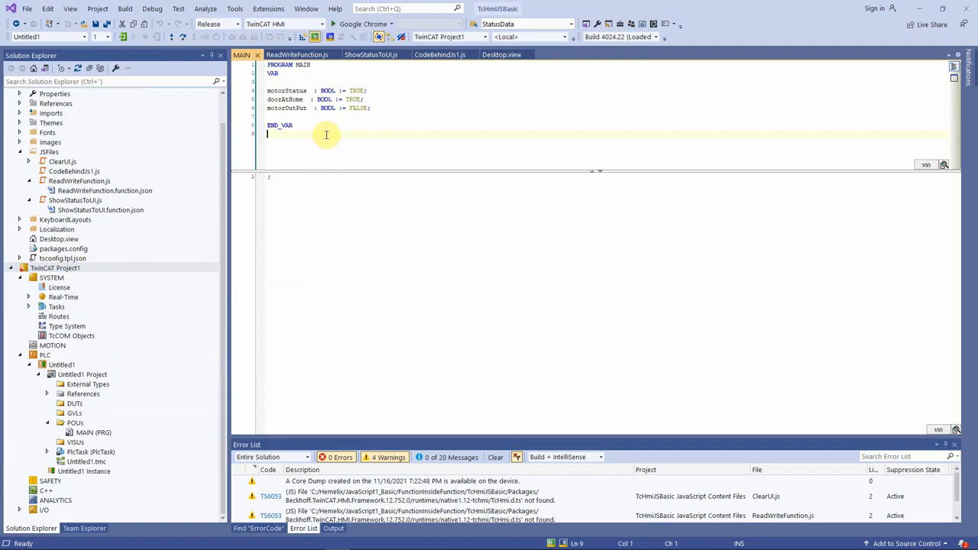
mouse_move(146, 219)
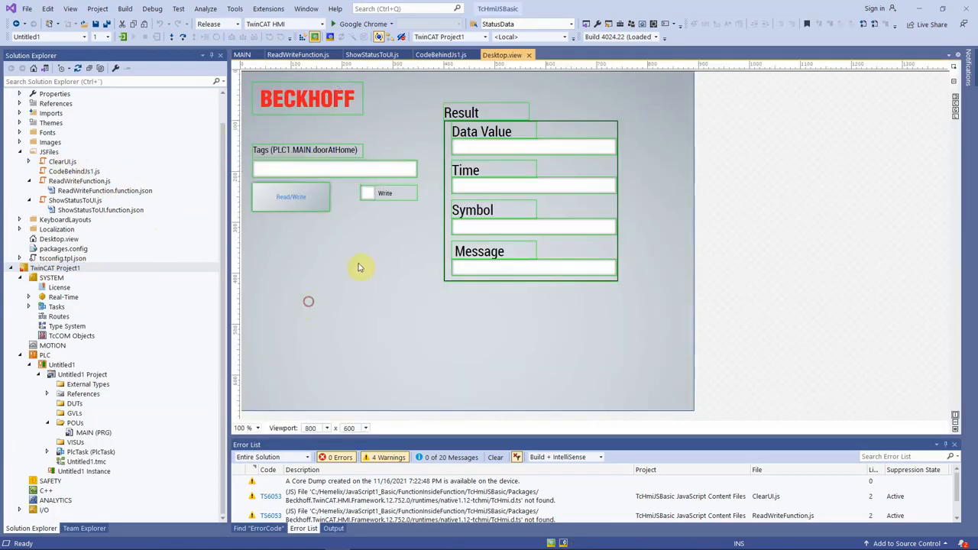
mouse_move(489, 316)
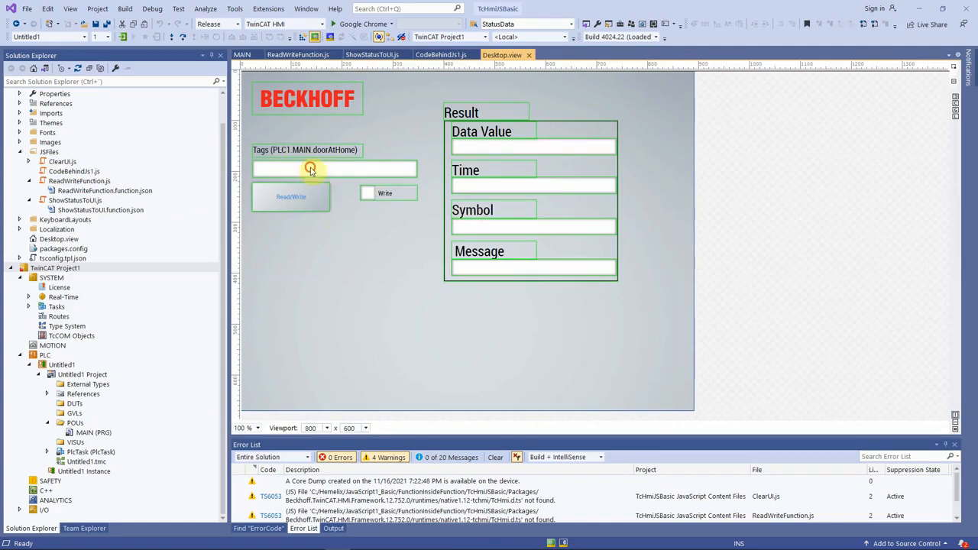
Select the Tags text box bound to PLC1.MAIN.doorAtHome on Desktop.view.
click(335, 168)
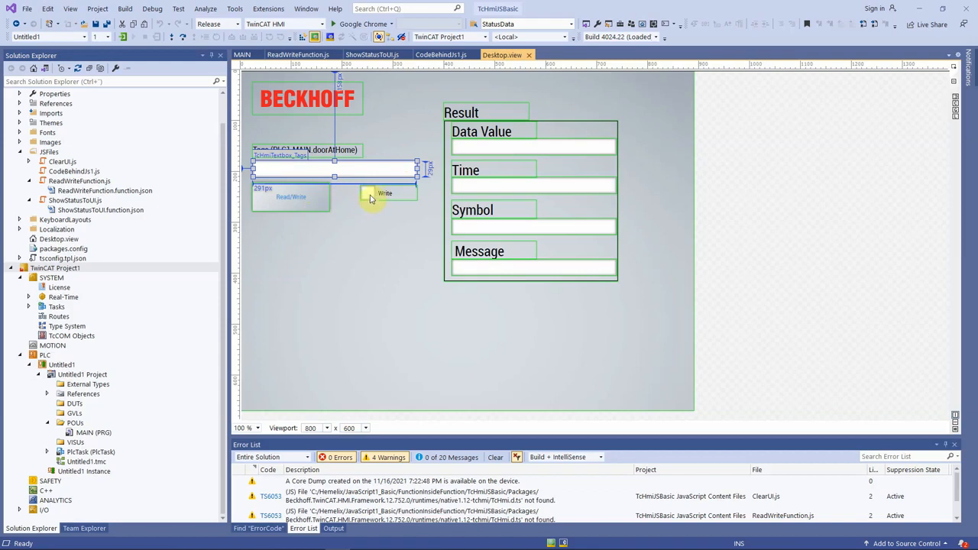
mouse_move(322, 232)
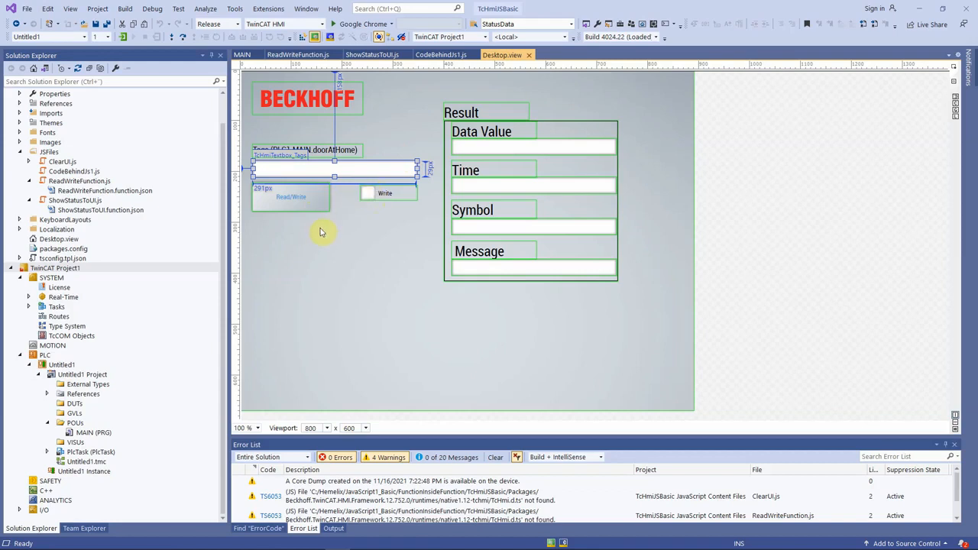
mouse_move(639, 286)
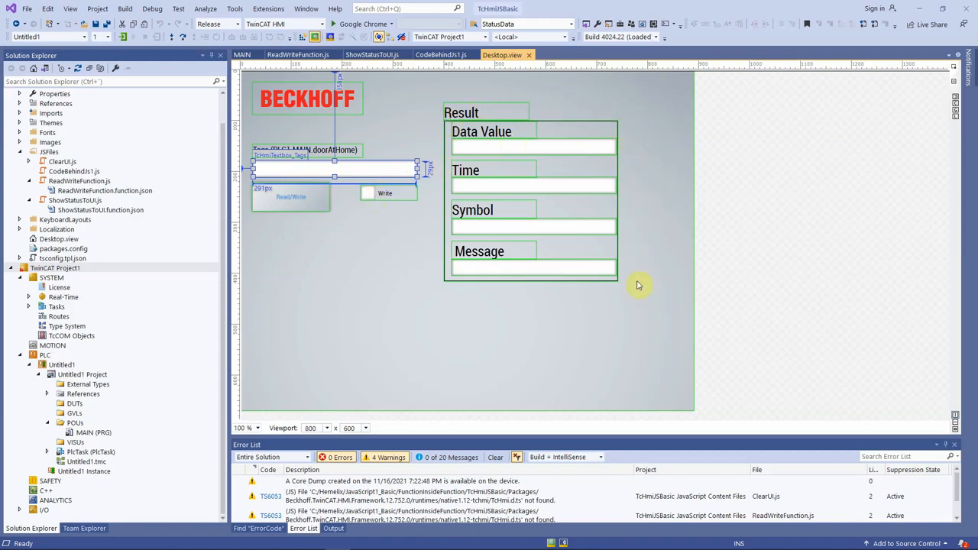
mouse_move(457, 274)
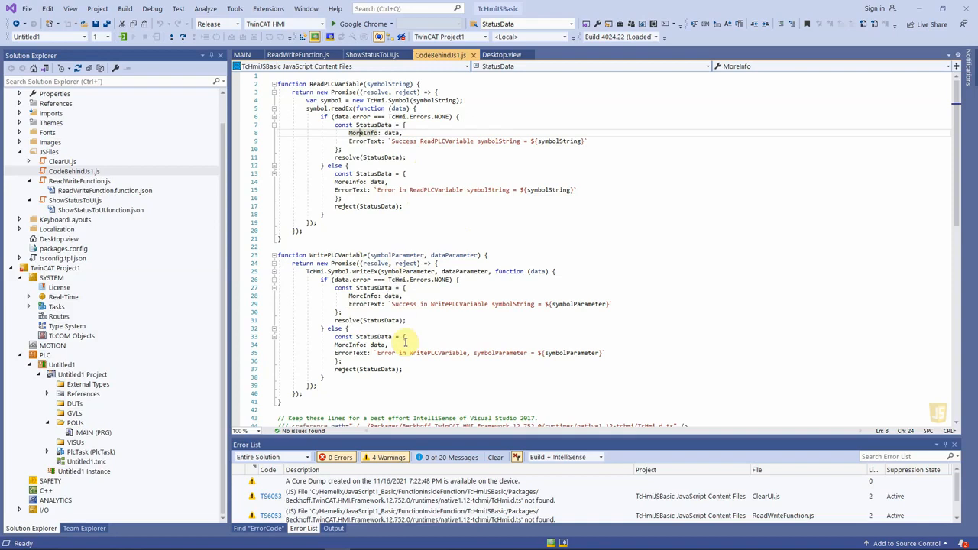
mouse_move(344, 158)
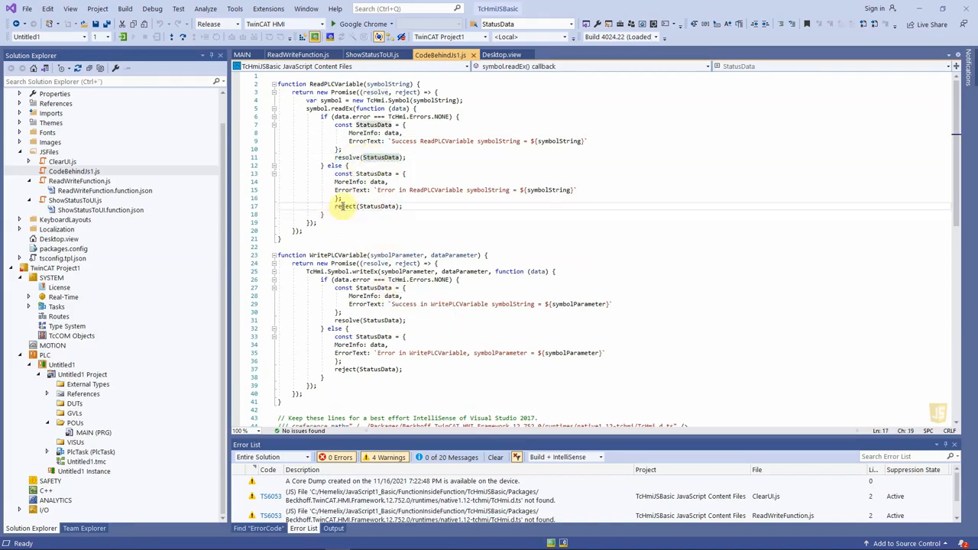
double_click(341, 207)
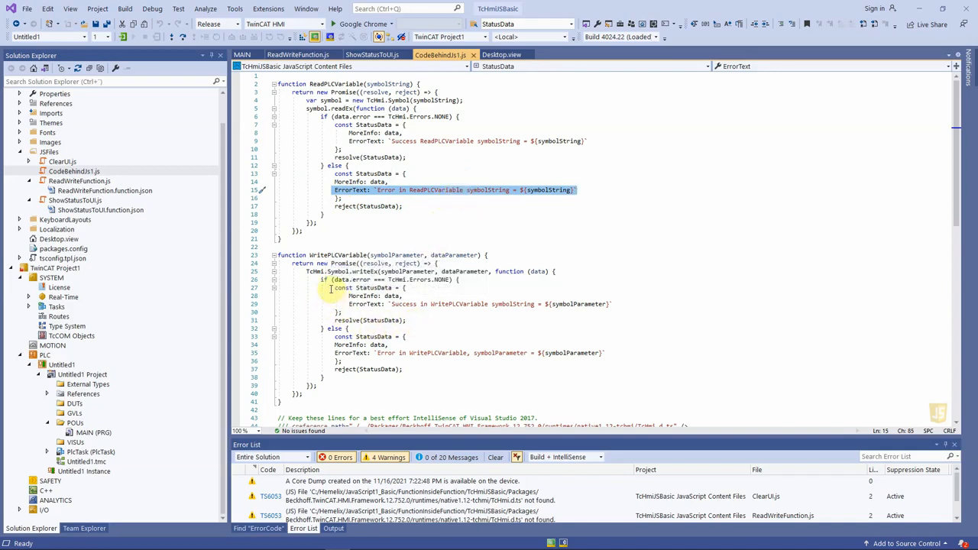
drag(328, 279, 436, 345)
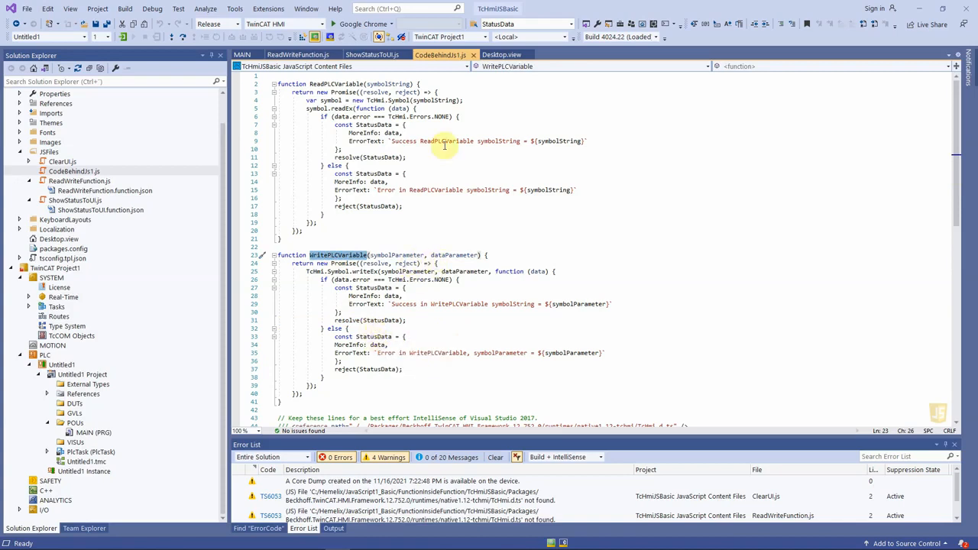
click(502, 54)
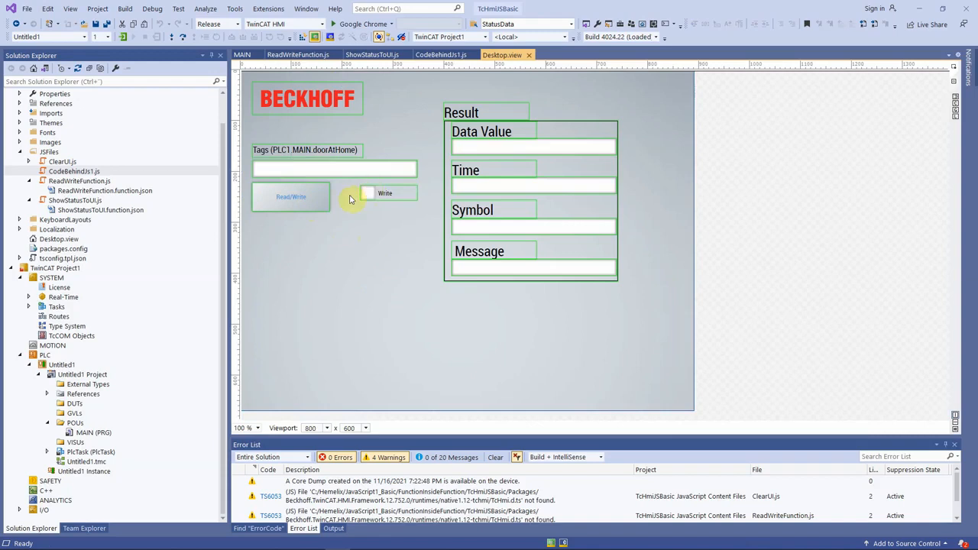
click(292, 197)
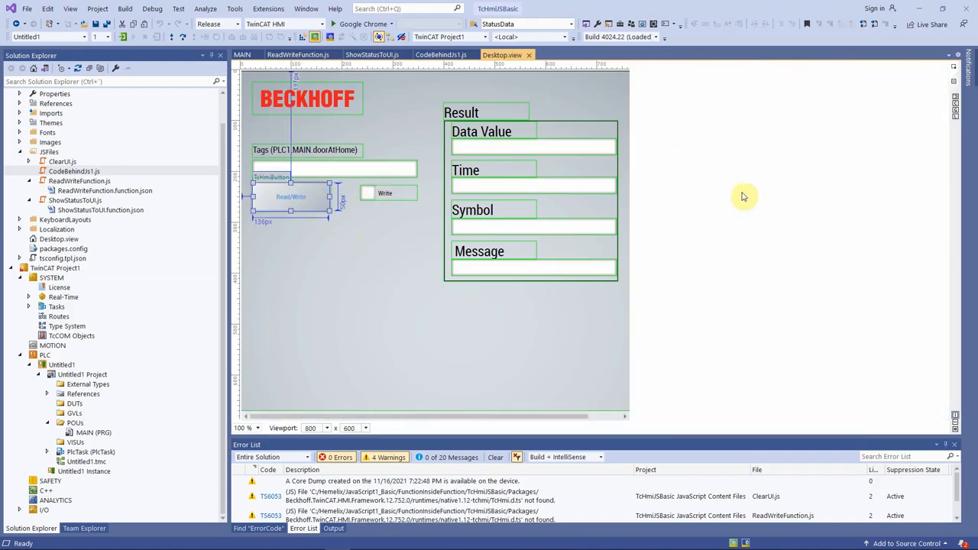
click(291, 196)
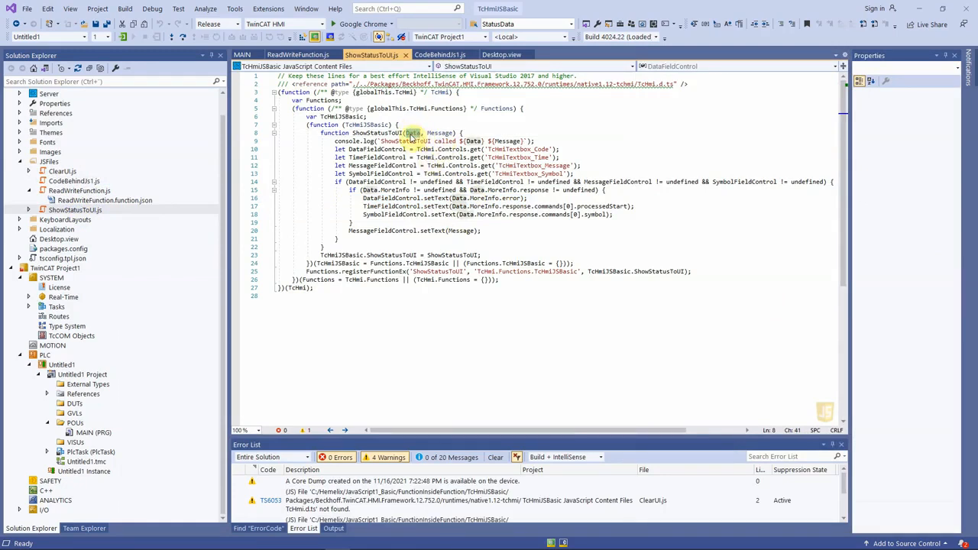
mouse_move(413, 133)
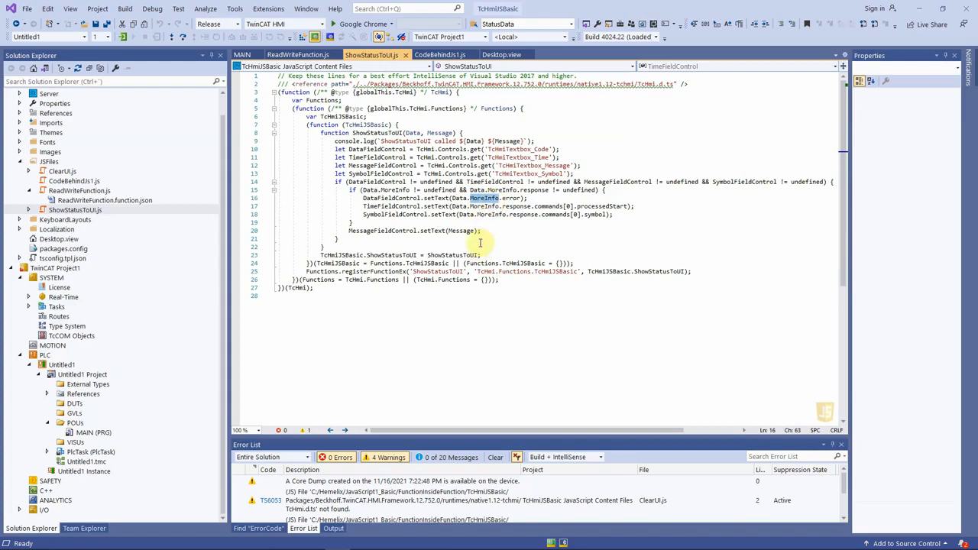
mouse_move(518, 227)
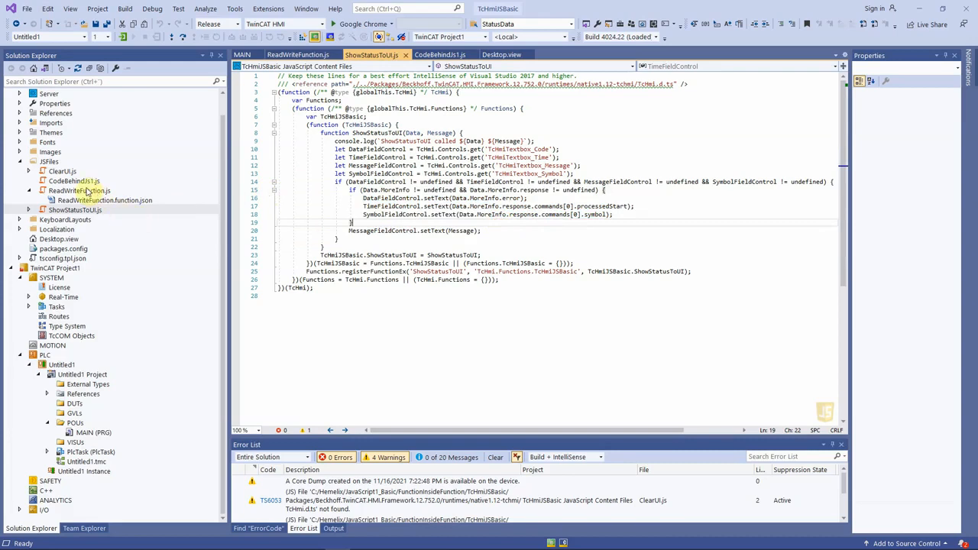
Review asyncFunctionCall in ReadWriteFunction.js, selecting the catch block's errorObject.ErrorText argument.
click(300, 54)
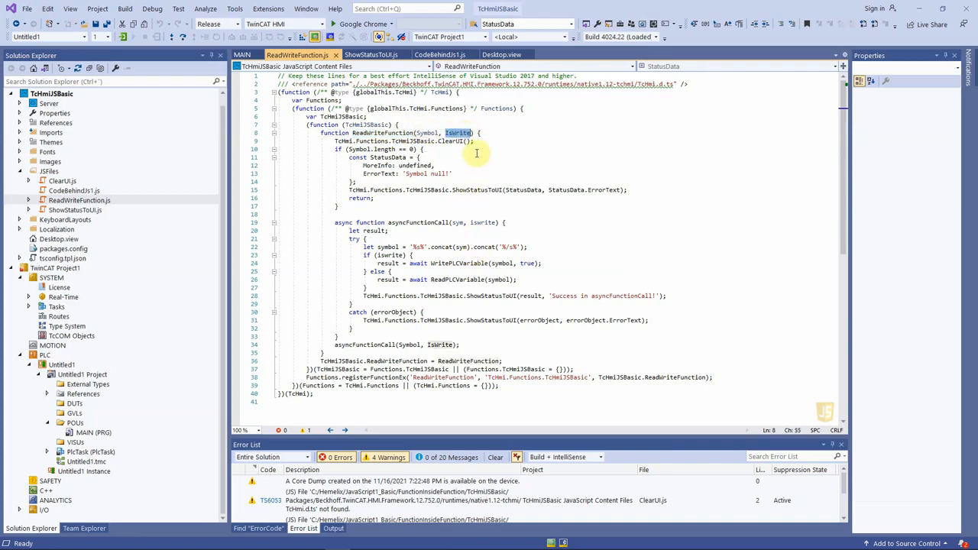
mouse_move(360, 345)
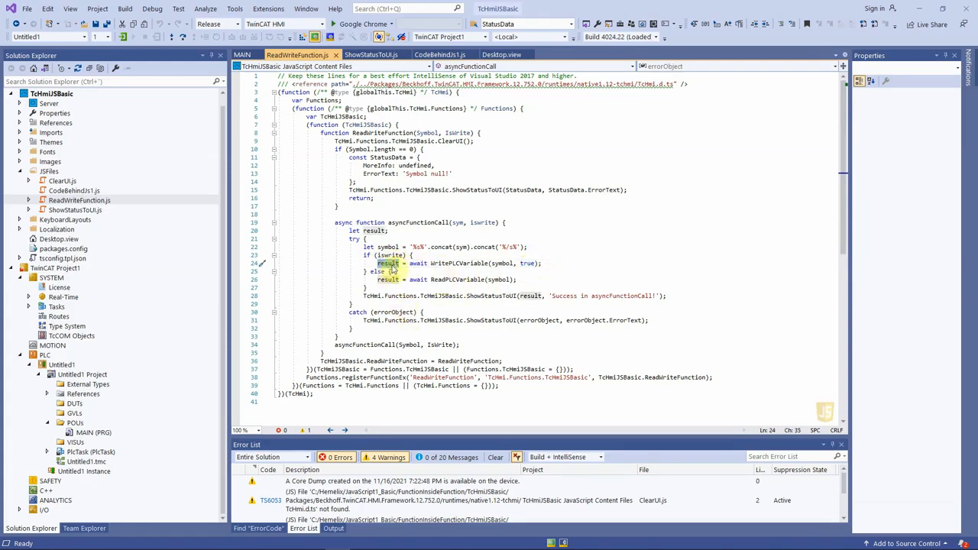
mouse_move(386, 263)
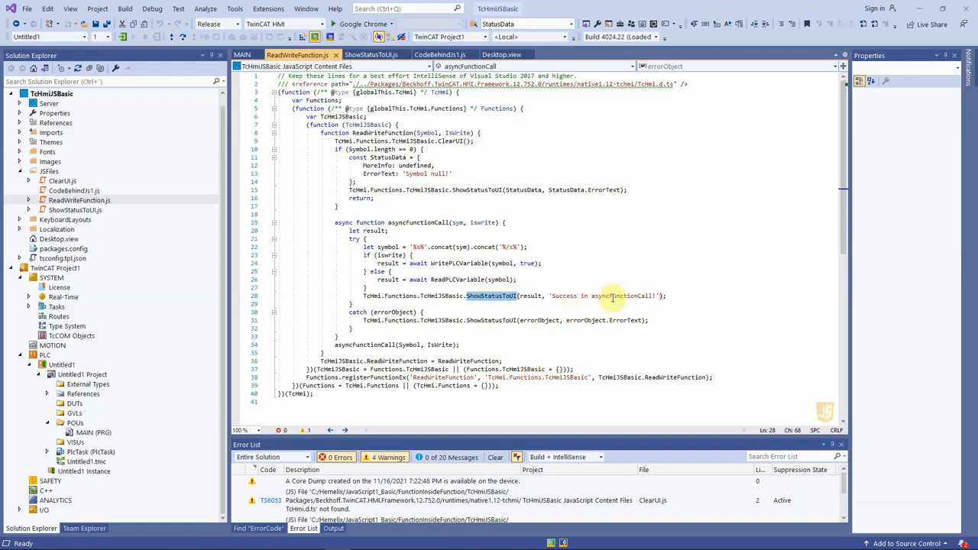
double_click(634, 296)
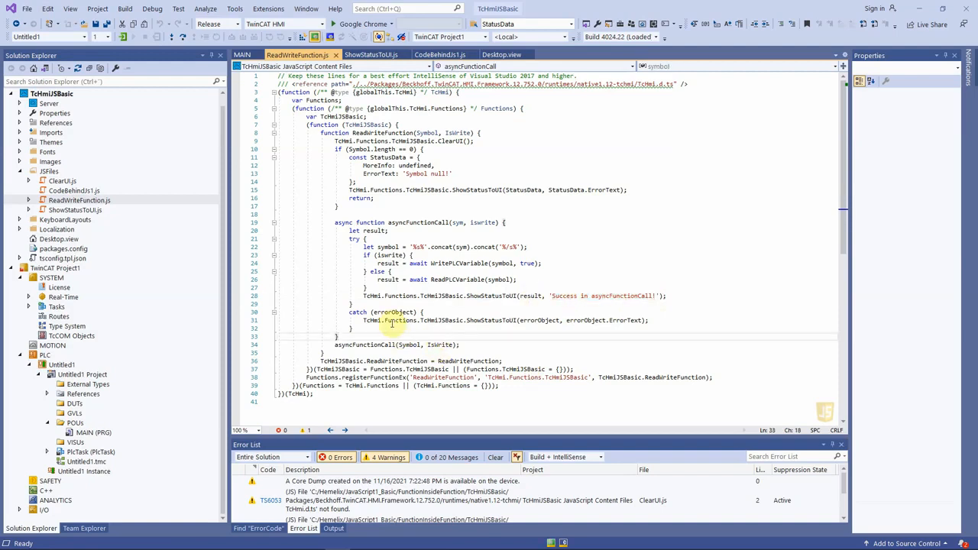
mouse_move(474, 334)
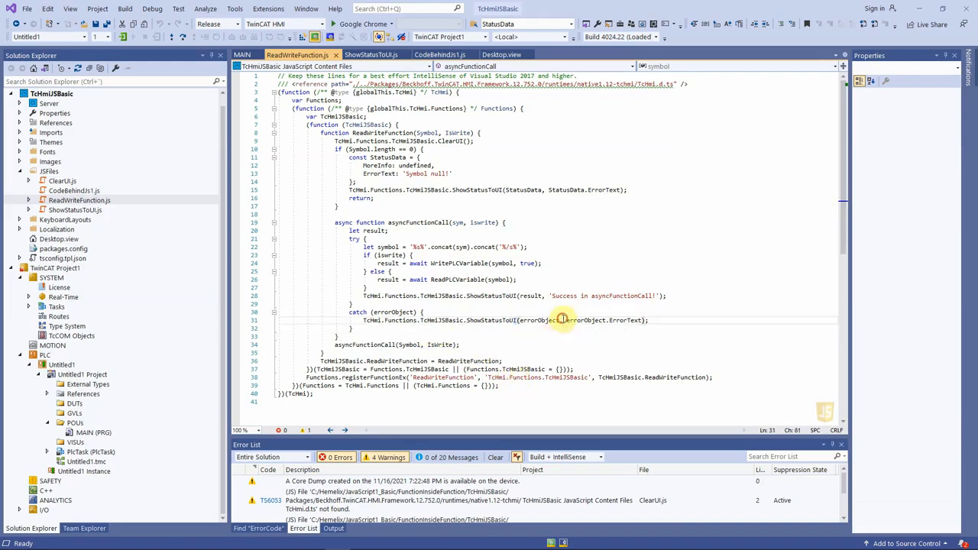
double_click(534, 320)
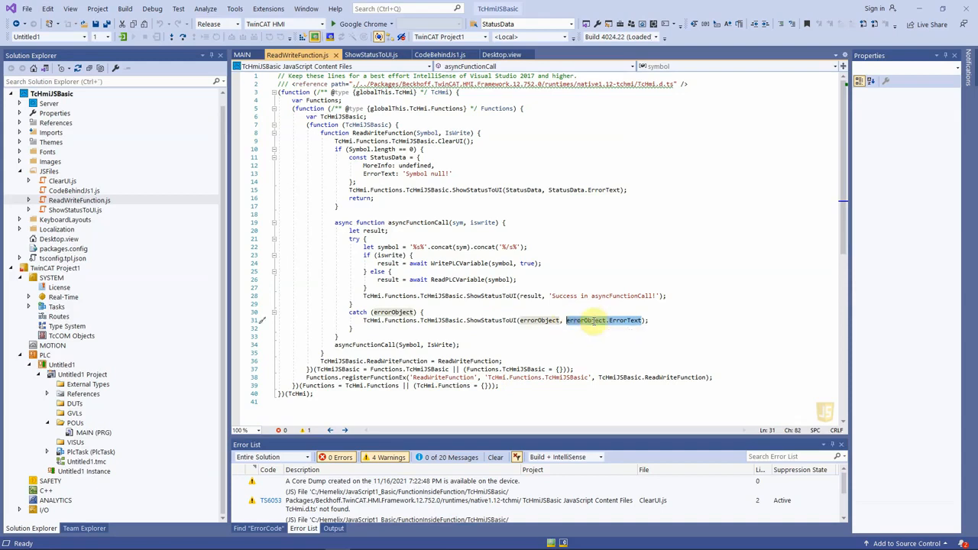
mouse_move(639, 327)
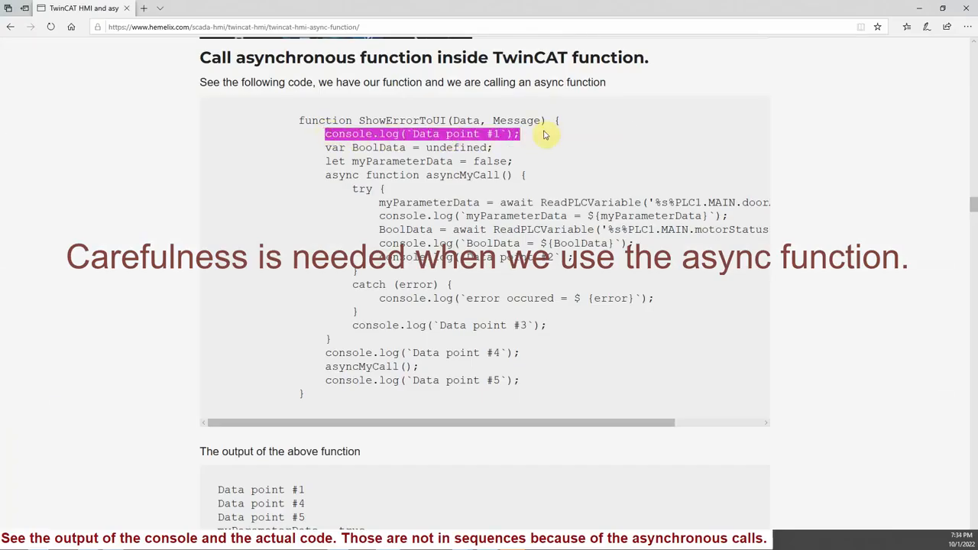
mouse_move(542, 260)
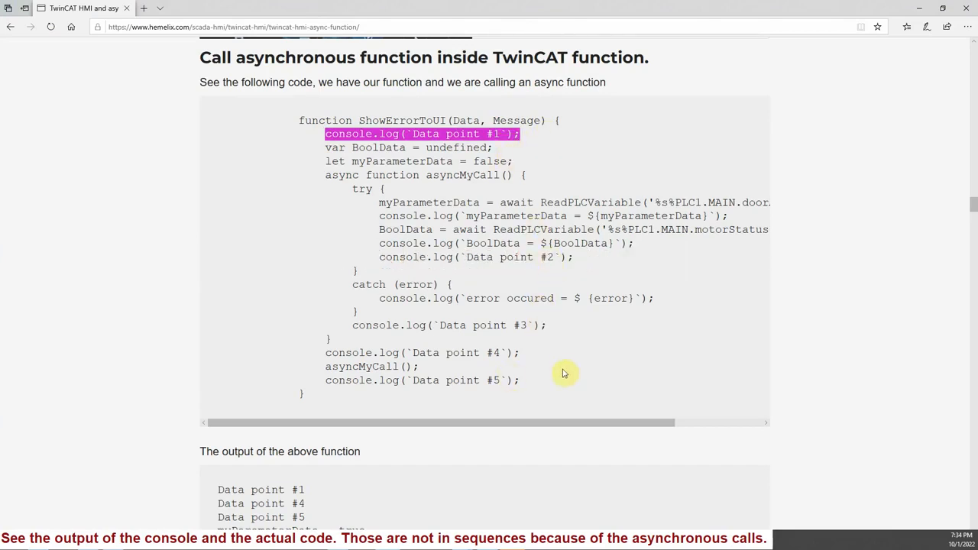
scroll(down, 3)
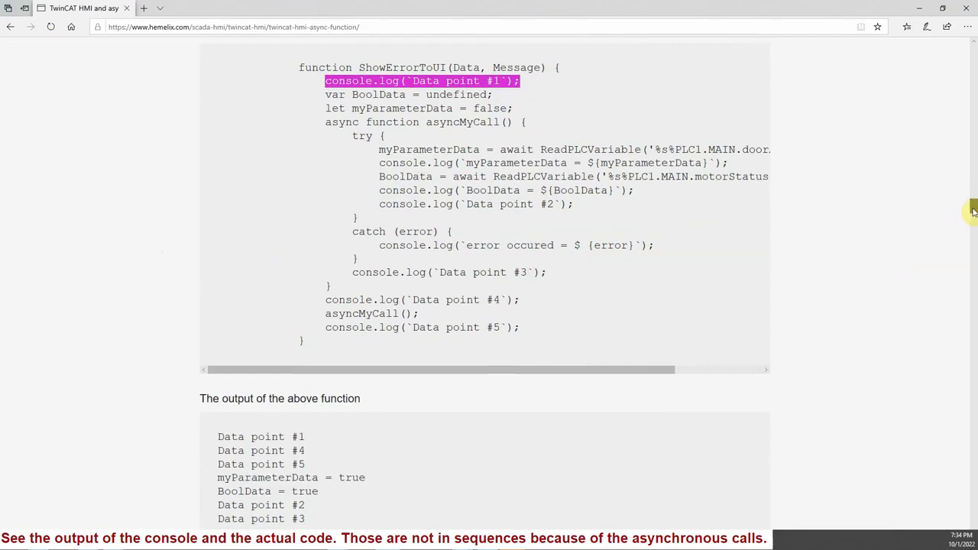
scroll(down, 3)
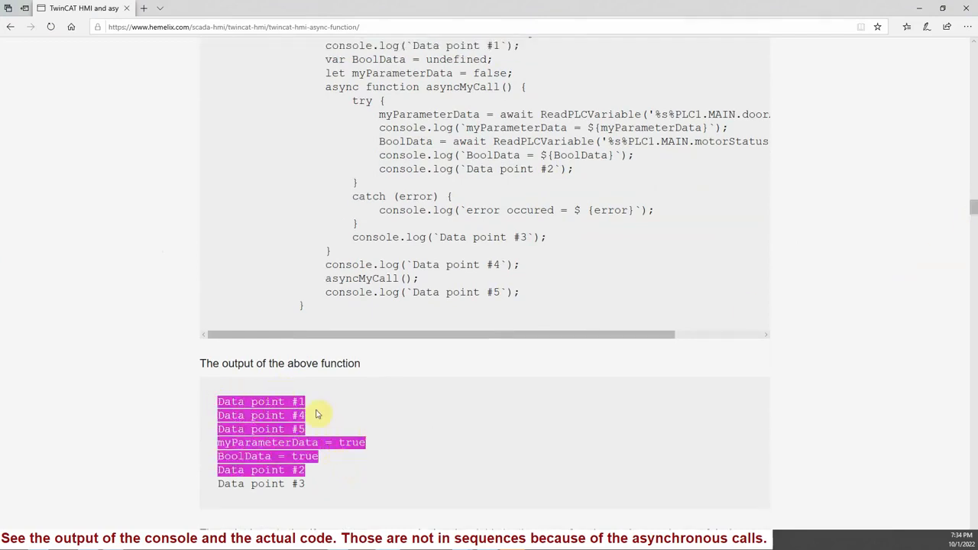
mouse_move(314, 474)
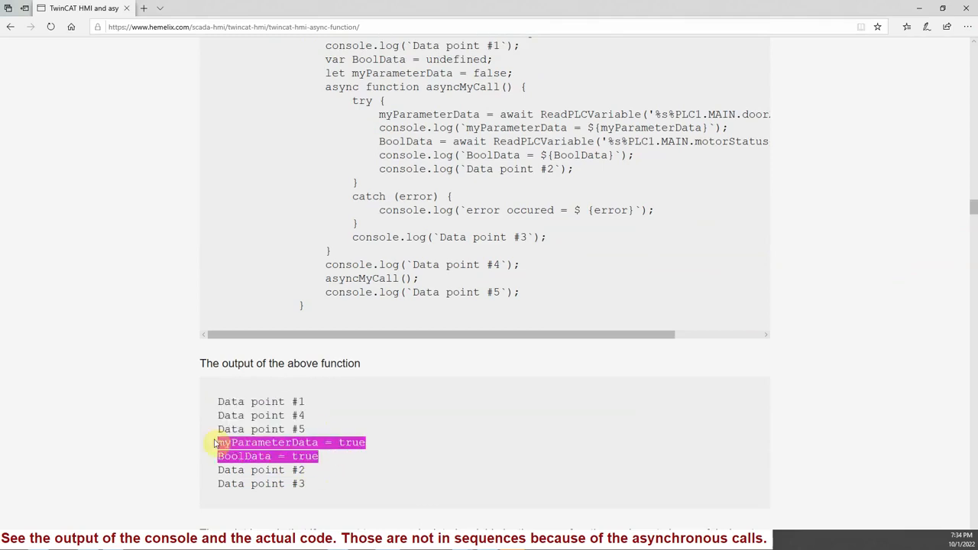
mouse_move(500, 74)
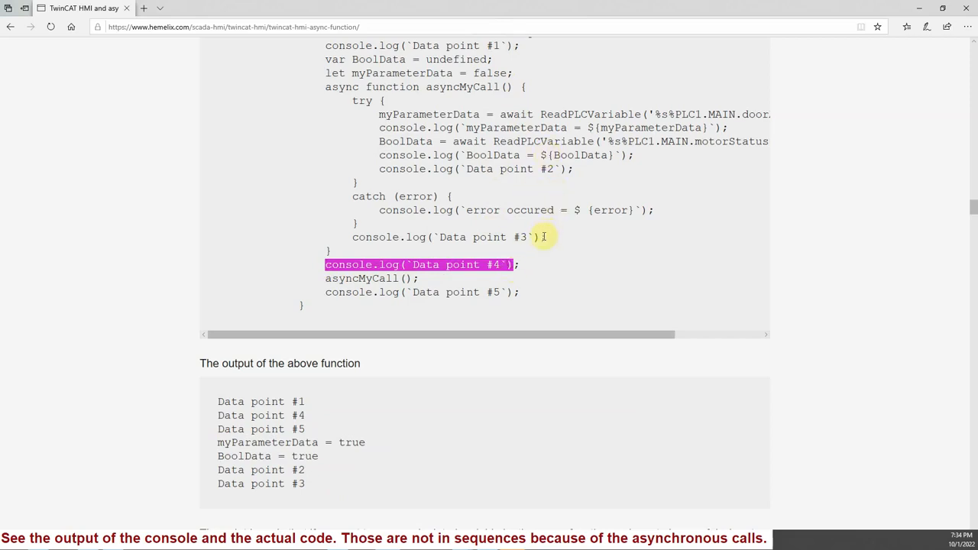
mouse_move(337, 101)
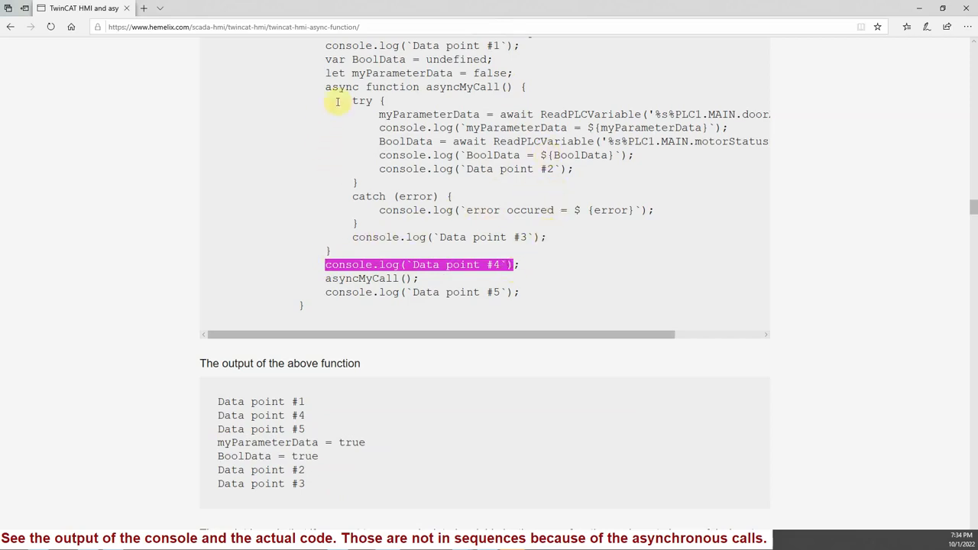
mouse_move(397, 309)
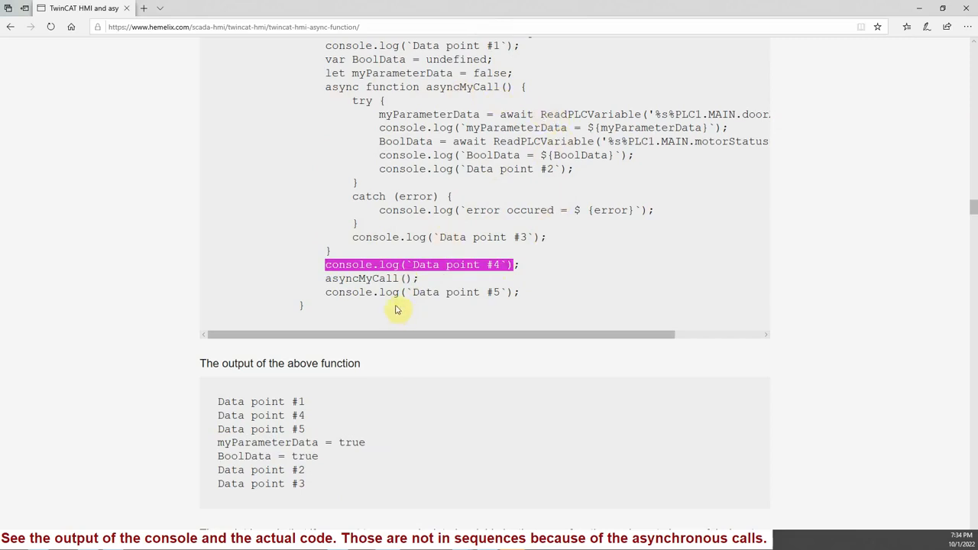
mouse_move(514, 293)
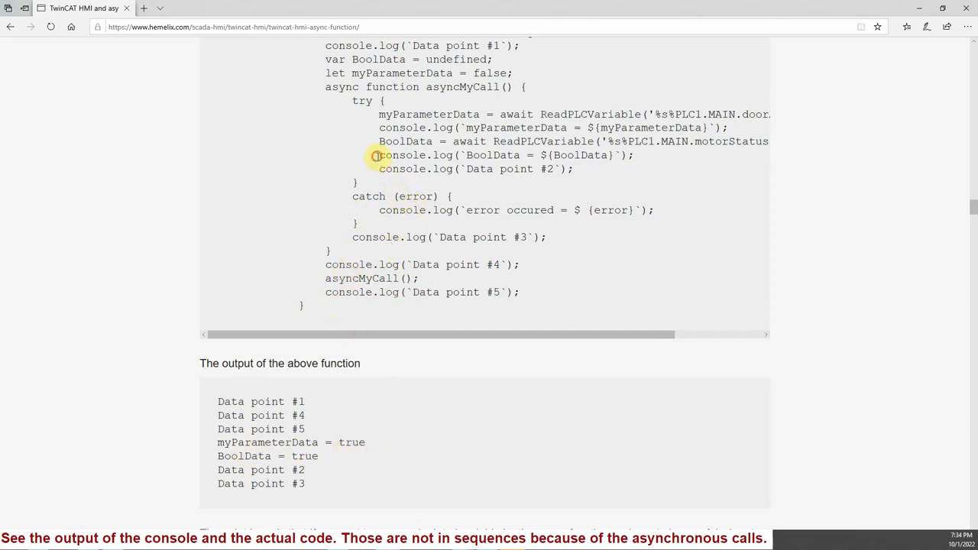
double_click(493, 156)
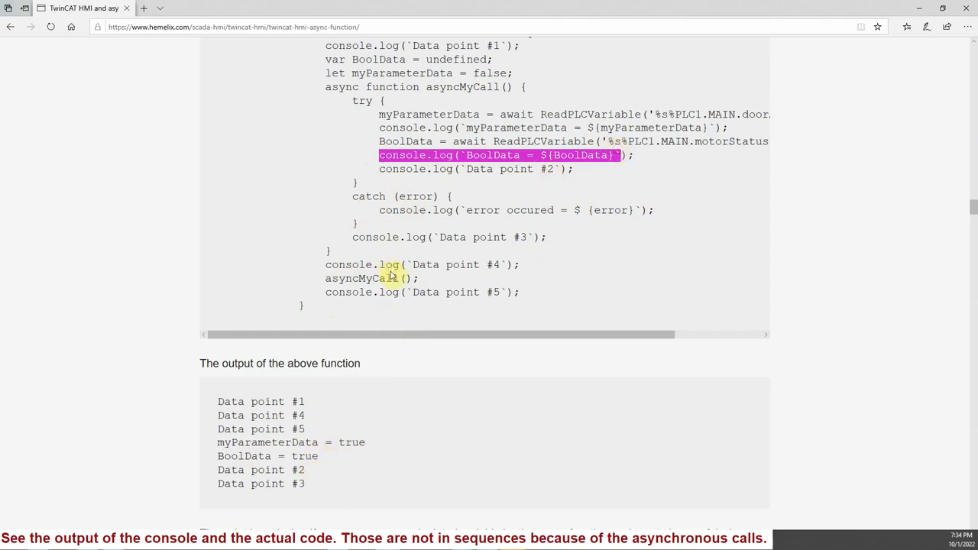
mouse_move(480, 297)
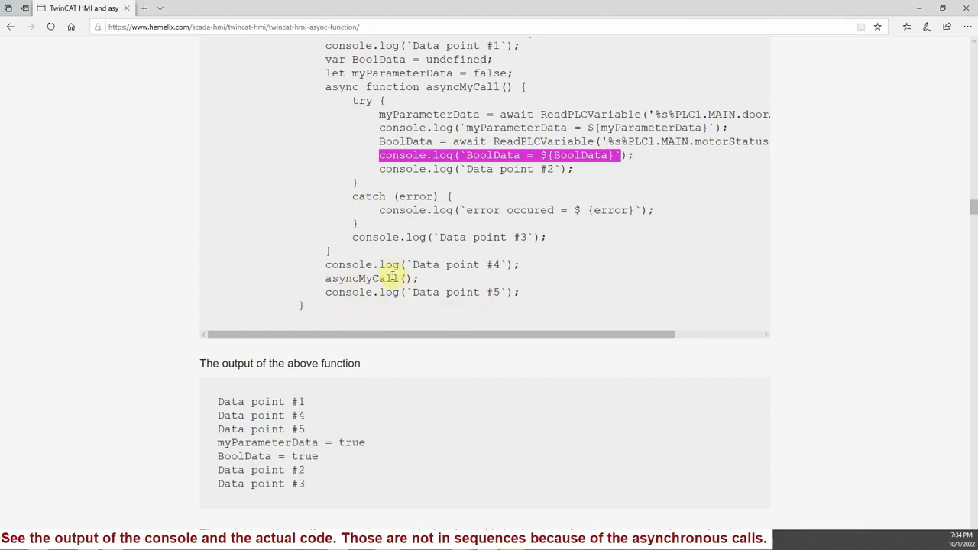
mouse_move(405, 236)
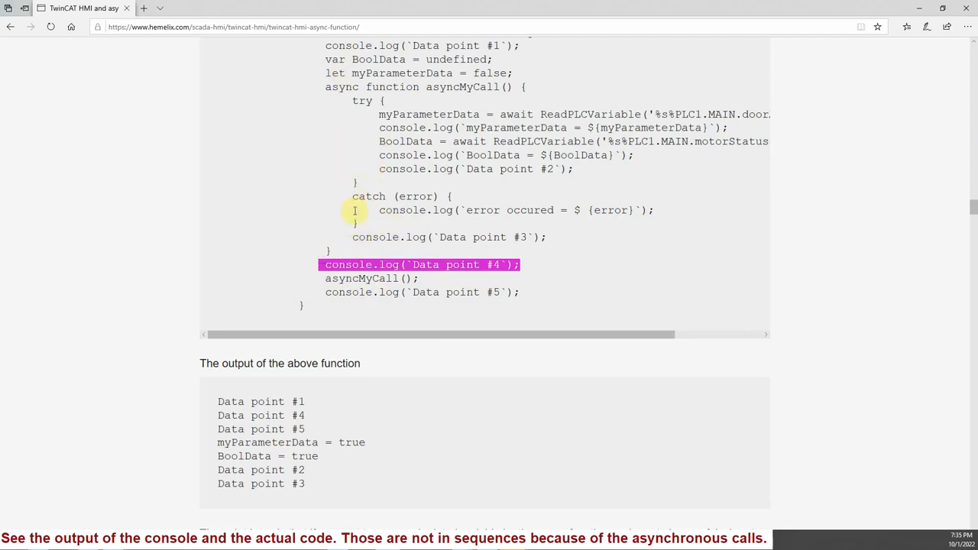
mouse_move(478, 138)
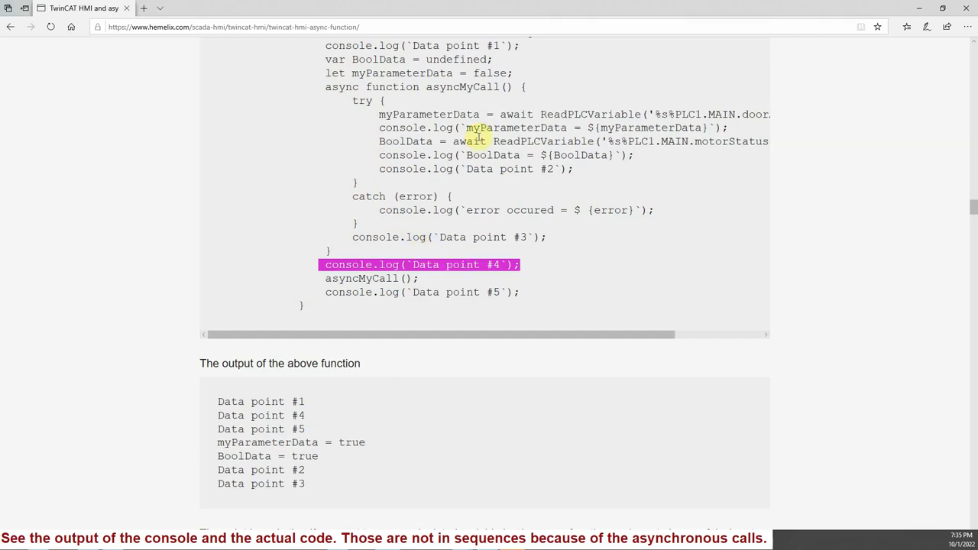
mouse_move(570, 192)
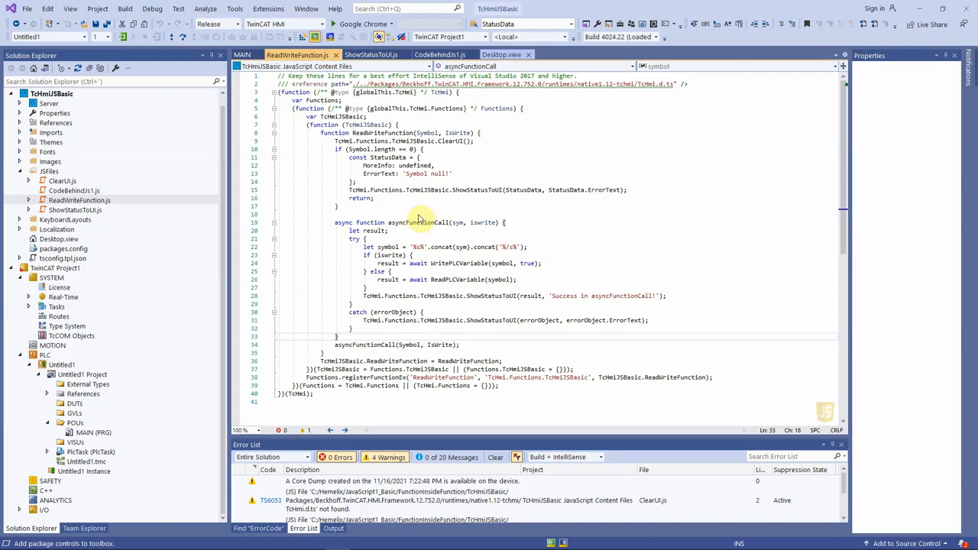
Go online and open Desktop.view in the TwinCAT HMI Live-View.
click(501, 54)
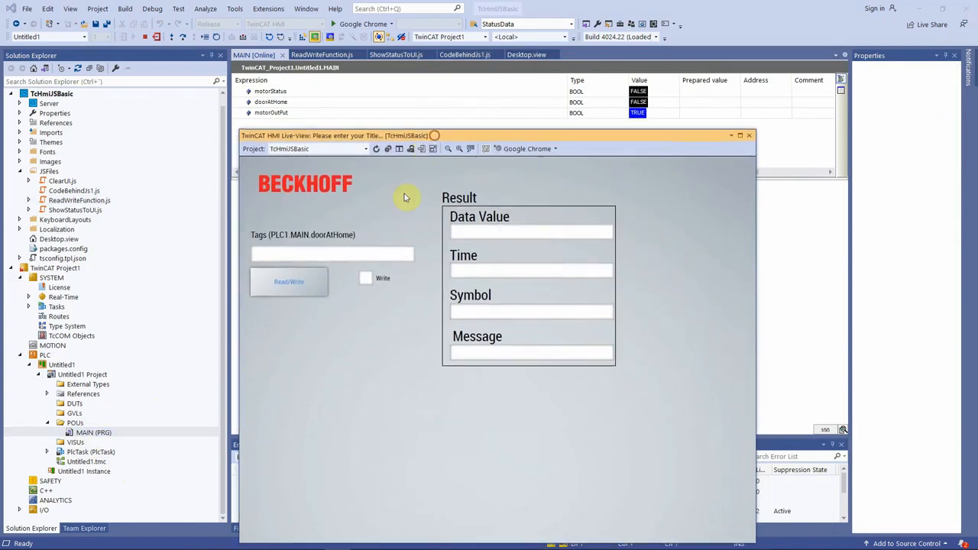
mouse_move(349, 286)
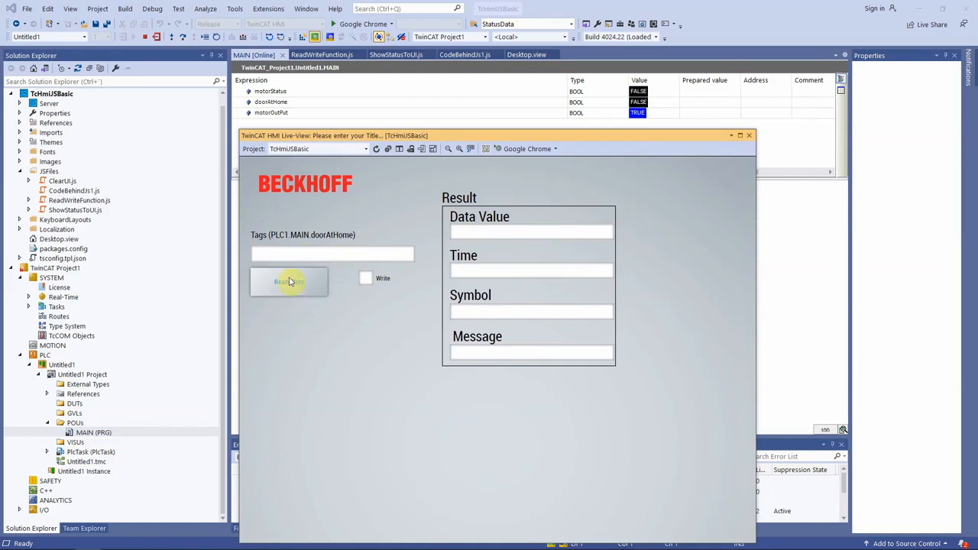
click(289, 282)
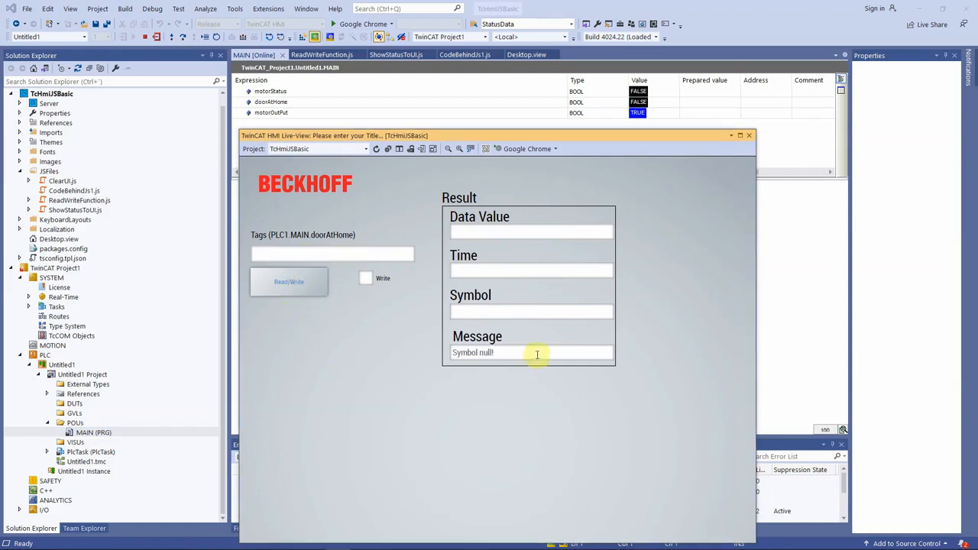
double_click(472, 352)
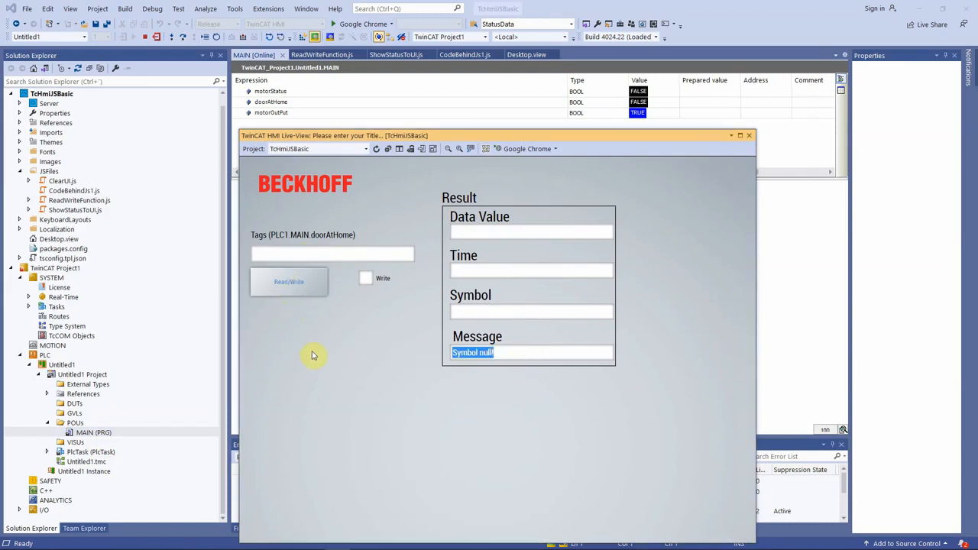
mouse_move(516, 365)
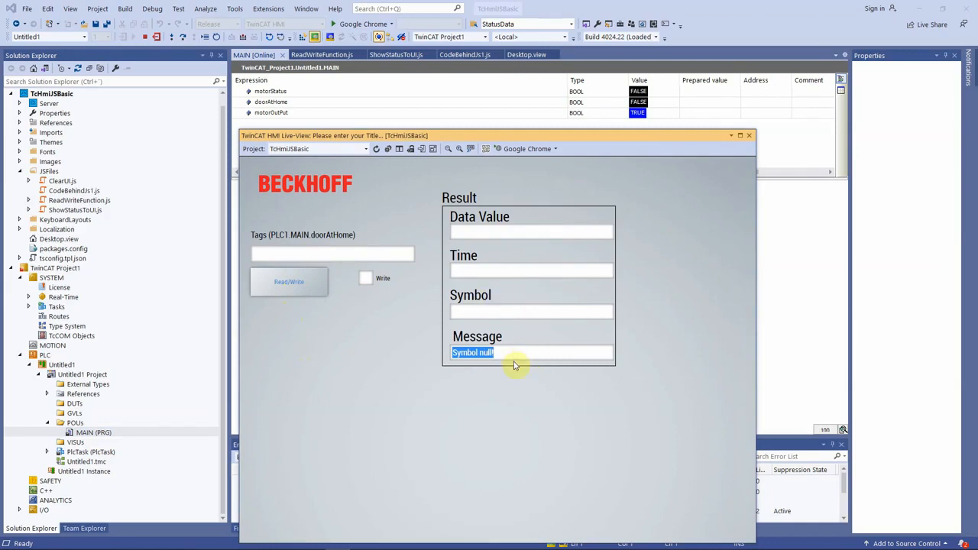
mouse_move(483, 245)
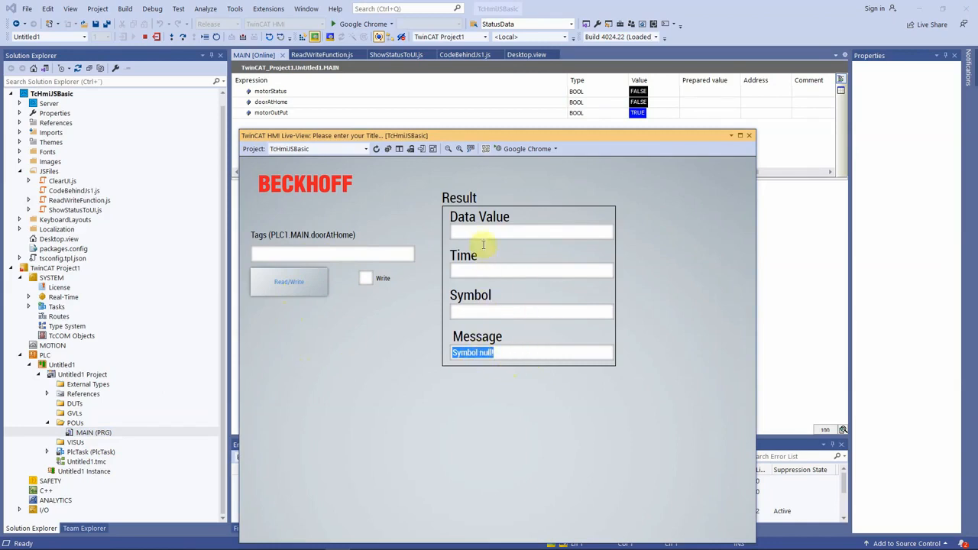
mouse_move(565, 272)
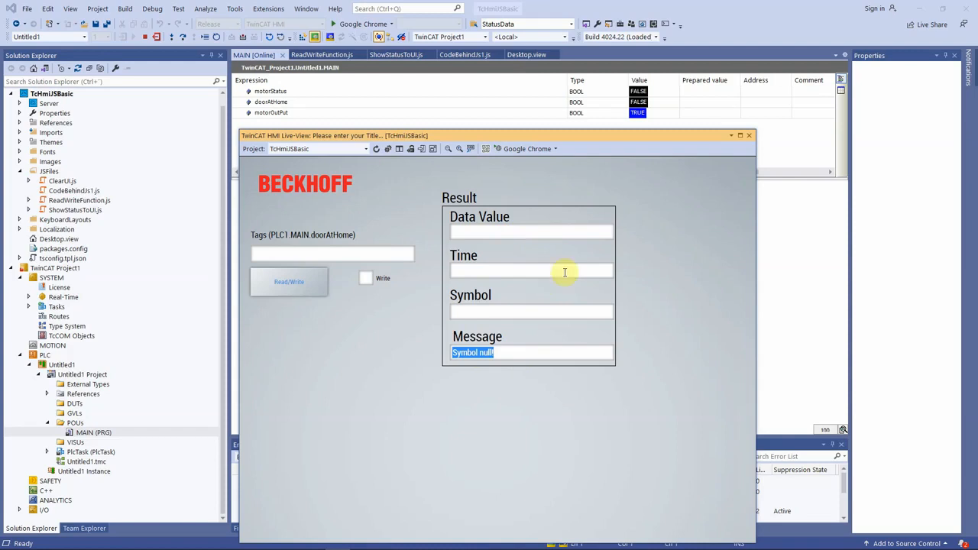
mouse_move(533, 283)
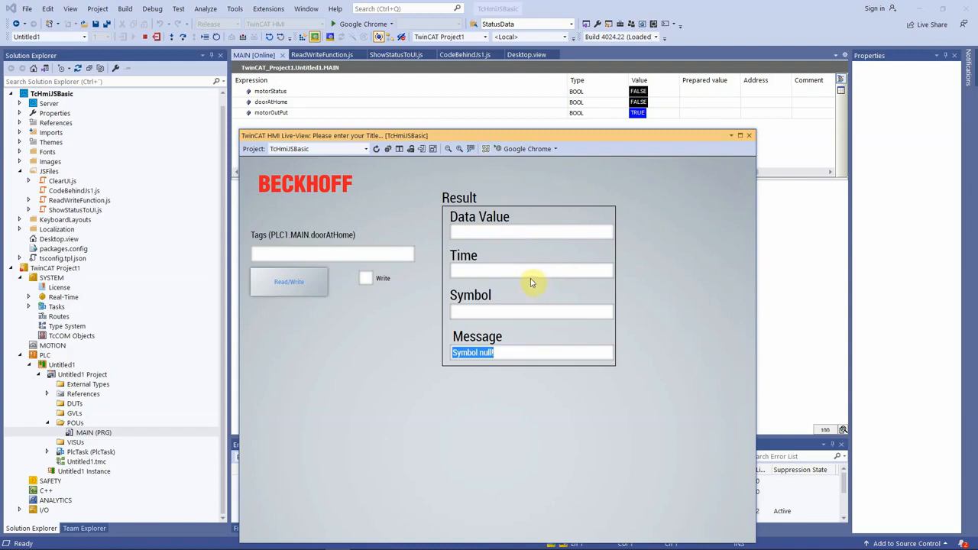
mouse_move(473, 223)
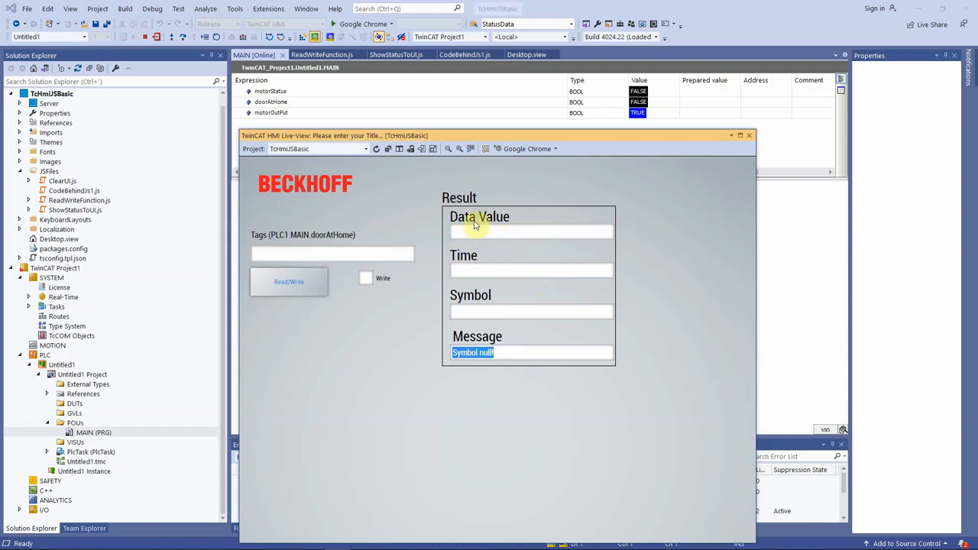
mouse_move(476, 262)
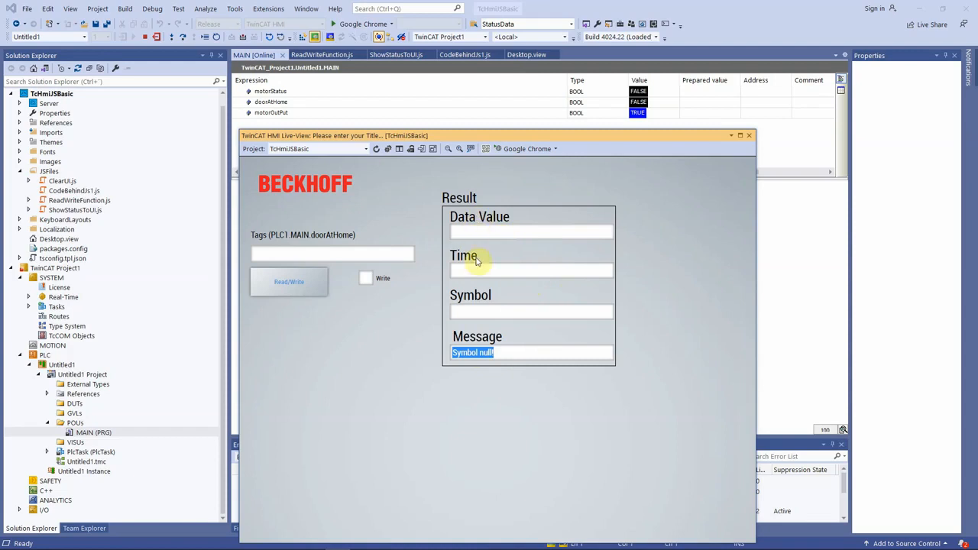
mouse_move(357, 280)
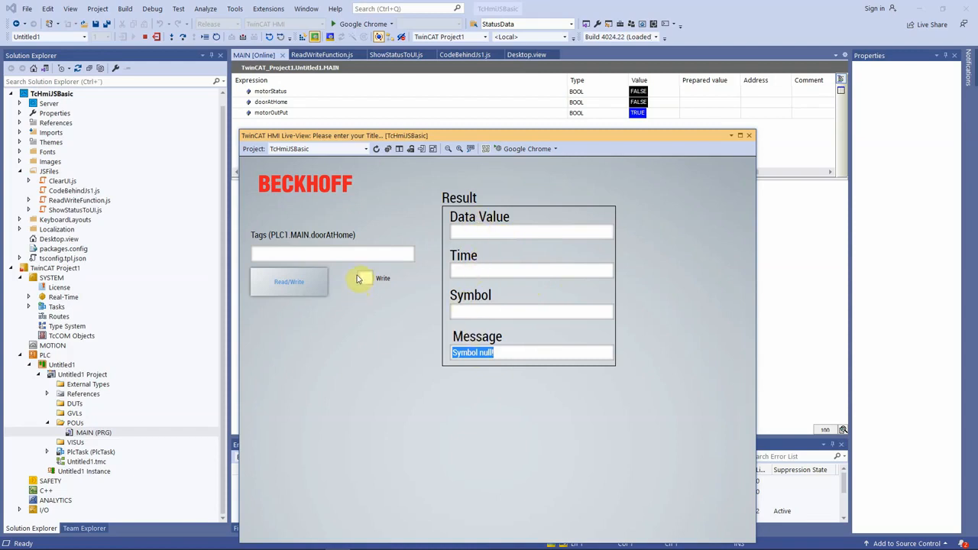
Read the invalid tag 'sdfsdf', producing error 3005 from ReadPLCVariable.
text(sdfsdf)
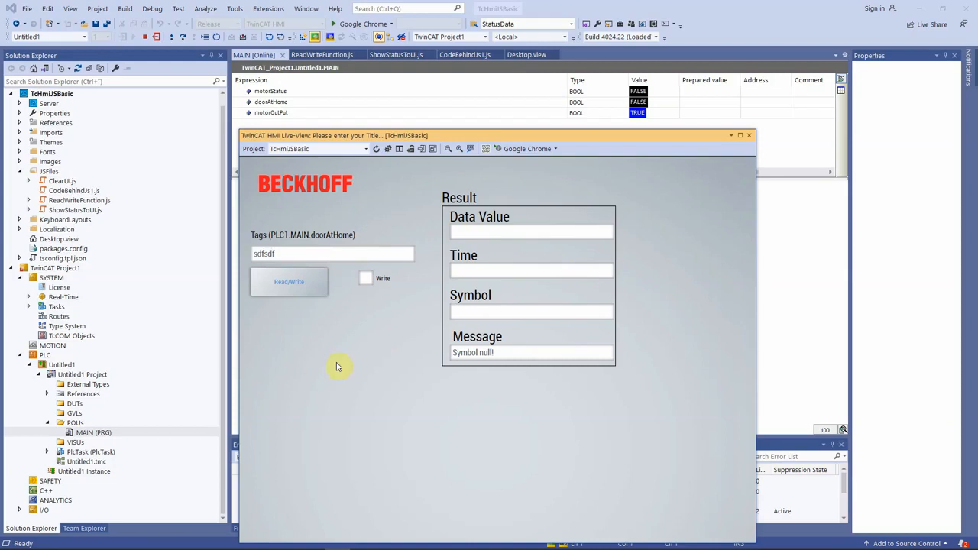
click(289, 282)
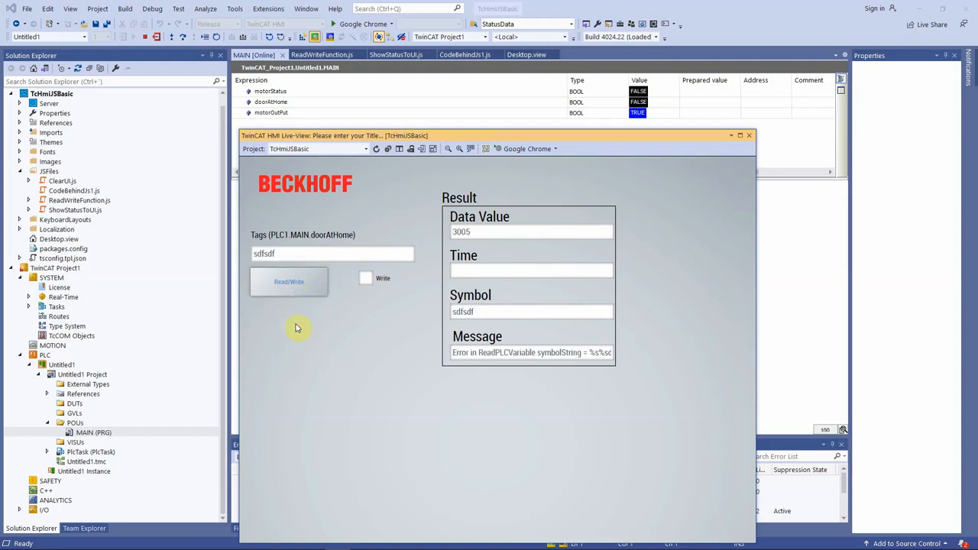
mouse_move(373, 398)
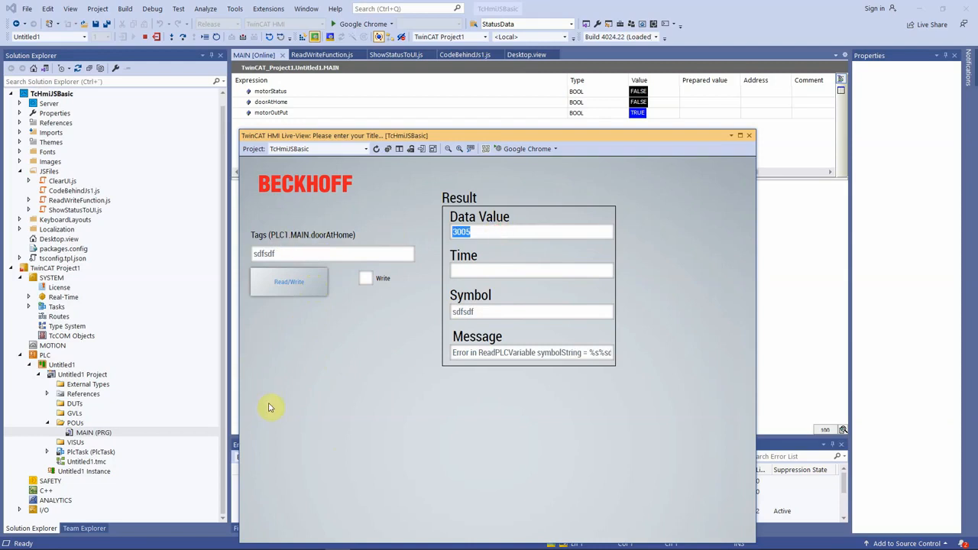
mouse_move(277, 411)
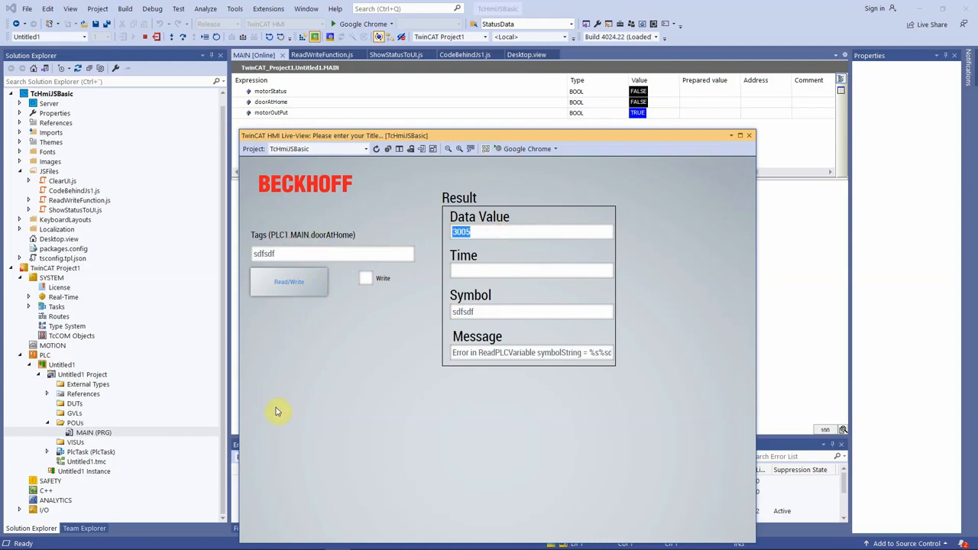
mouse_move(321, 376)
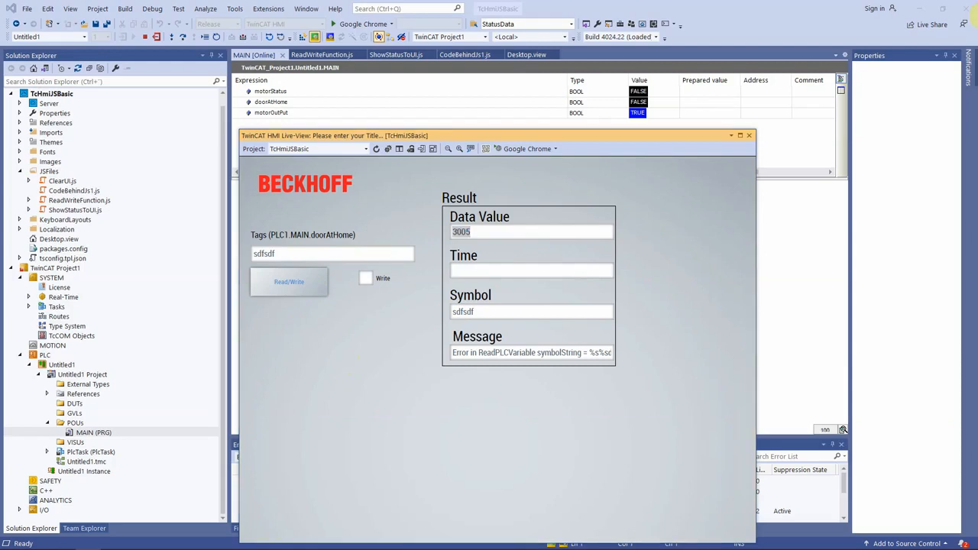
mouse_move(943, 295)
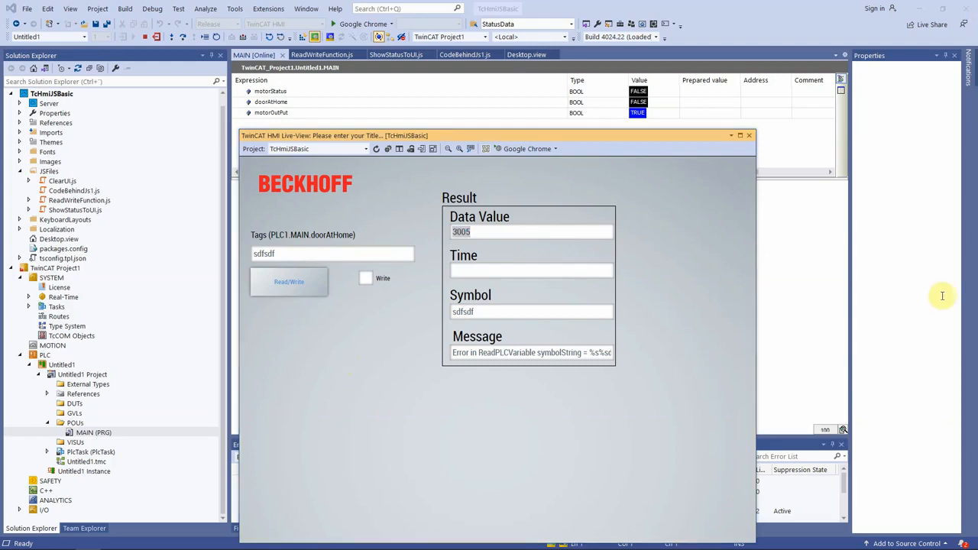
mouse_move(515, 298)
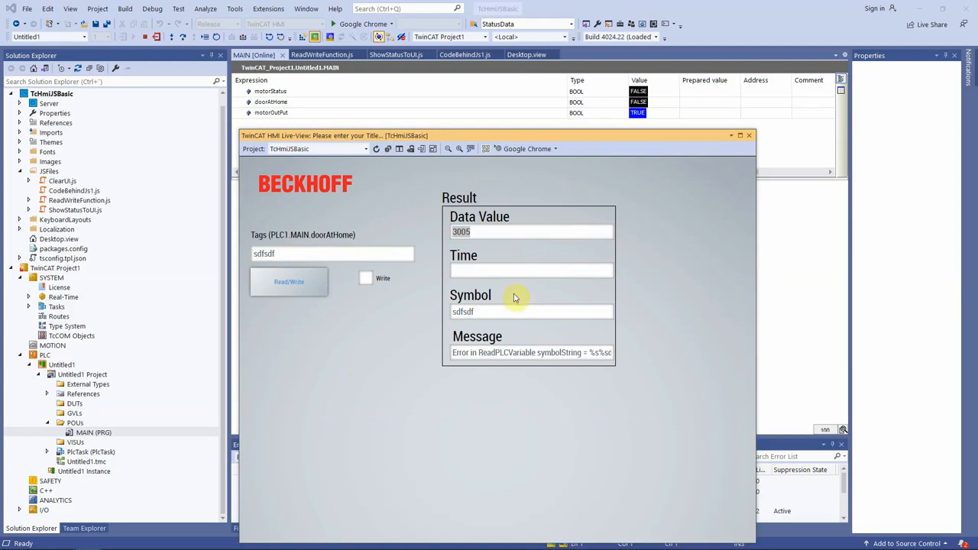
Read PLC1.MAIN.motorOutPut, returning value 0 and 'Success in asyncFunctionCall!'.
click(330, 253)
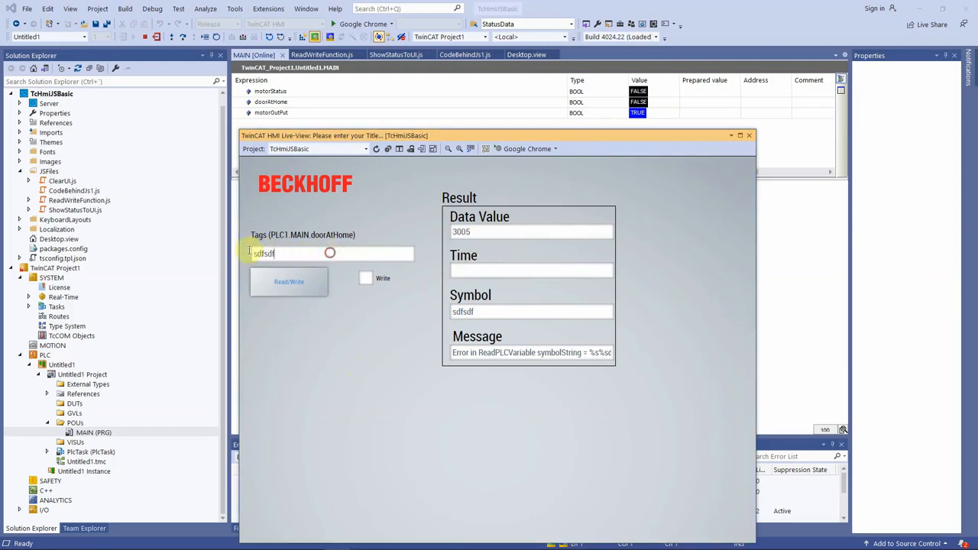
text(PLC1.MAIN.motorOutPut)
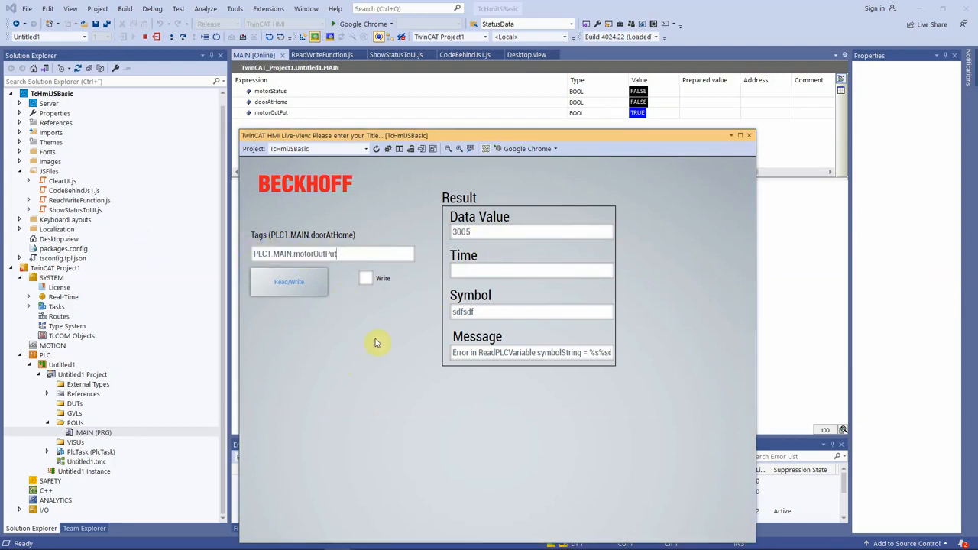
mouse_move(309, 265)
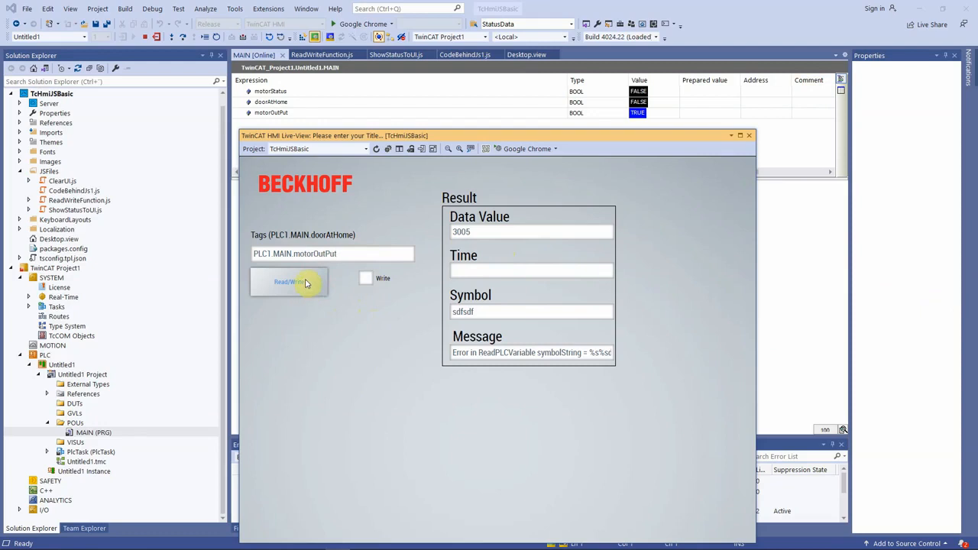
click(289, 282)
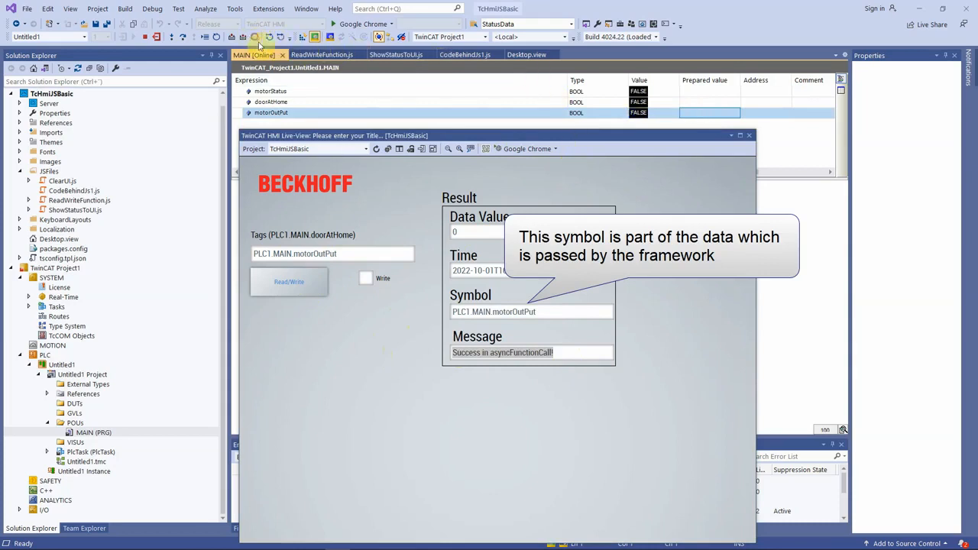
Enable Write and write PLC1.MAIN.motorOutPut, which becomes TRUE.
click(365, 278)
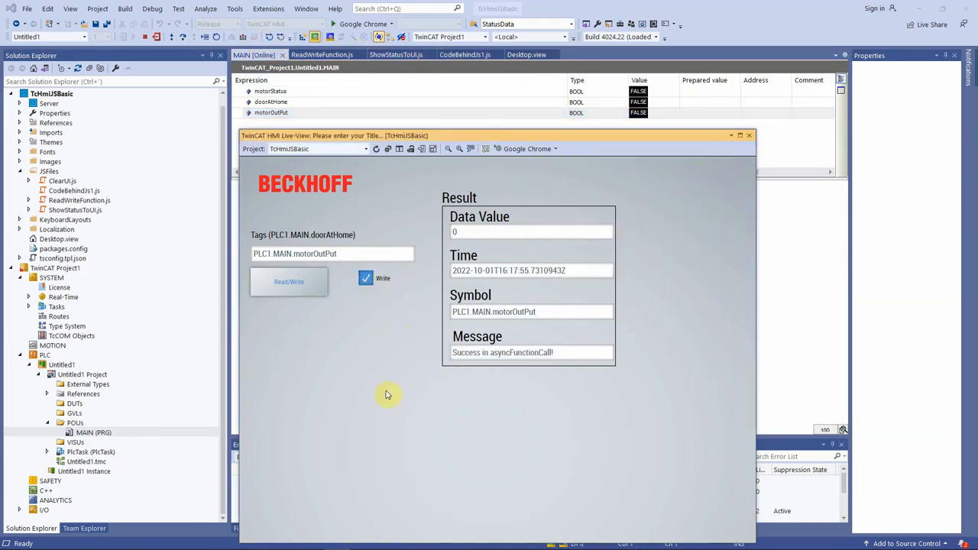
mouse_move(289, 282)
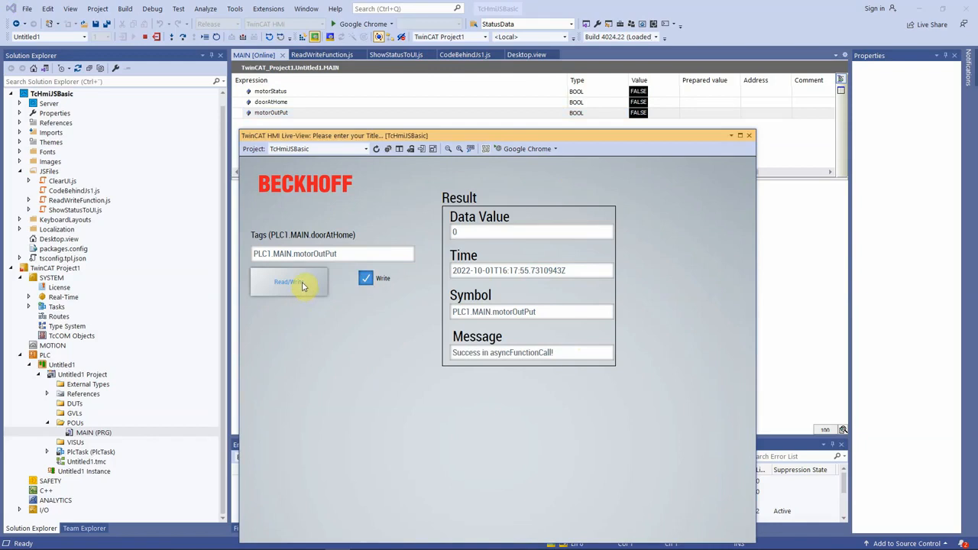
click(289, 281)
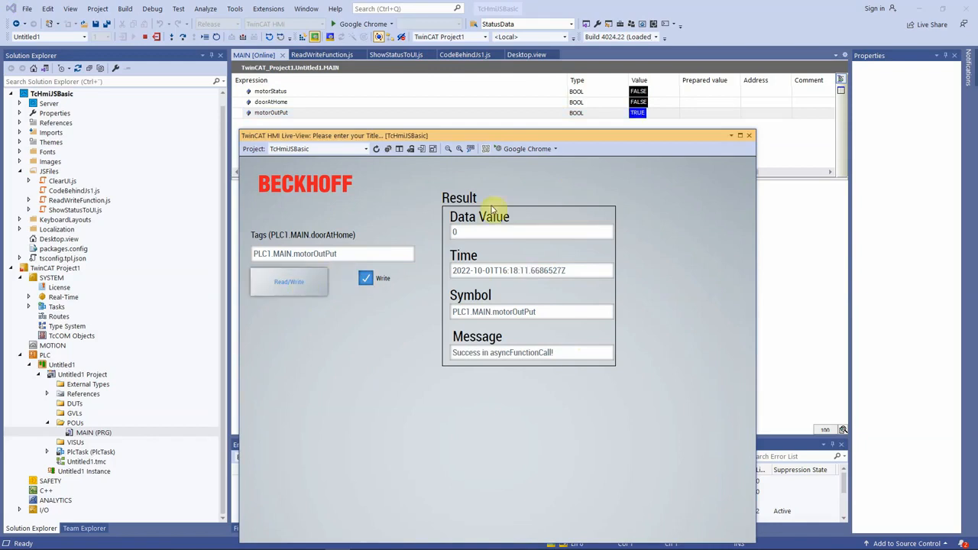
mouse_move(469, 224)
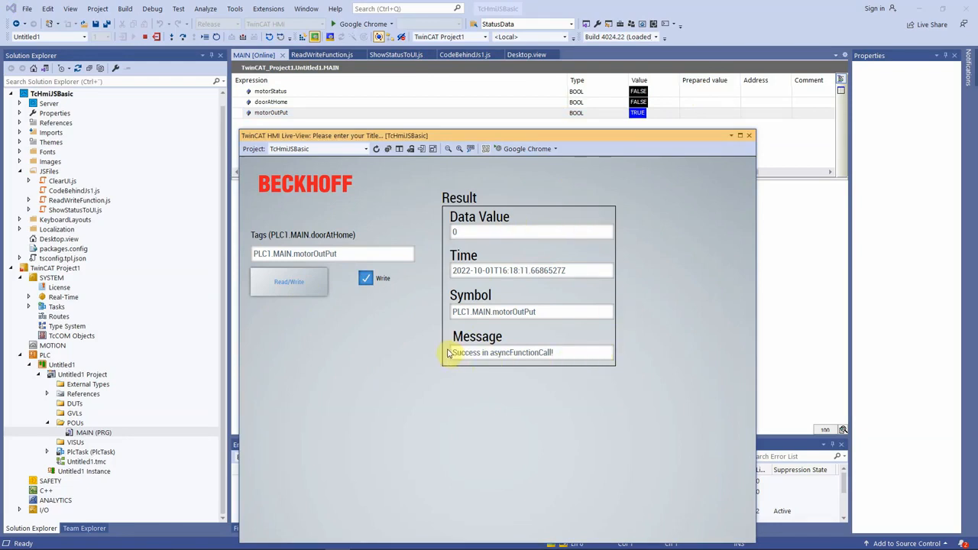
mouse_move(449, 349)
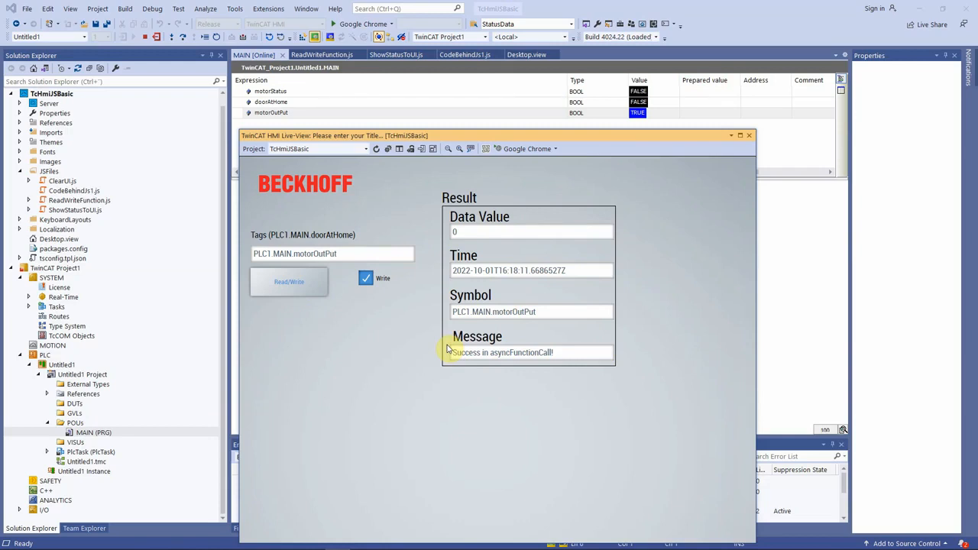